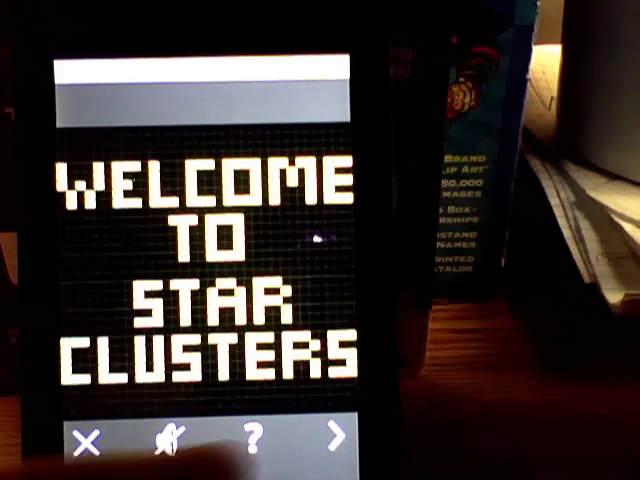
Dismiss the welcome message to reveal the empty star grid
click(248, 442)
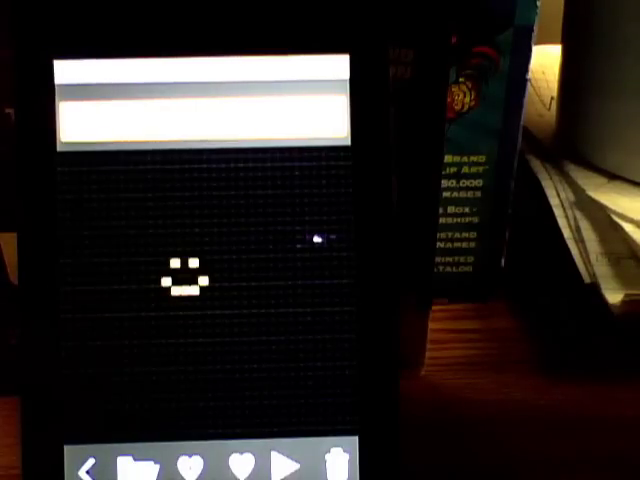
Add the smiley pattern to favorites under the name Smiley
click(284, 468)
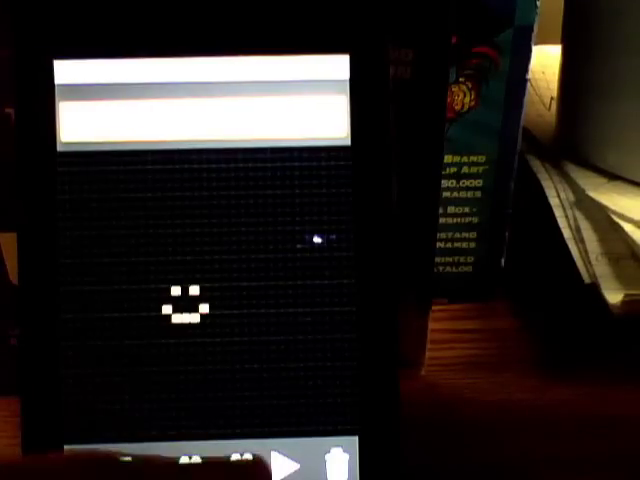
Show the favorites list and bring up the Delete confirmation for Smiley
click(340, 464)
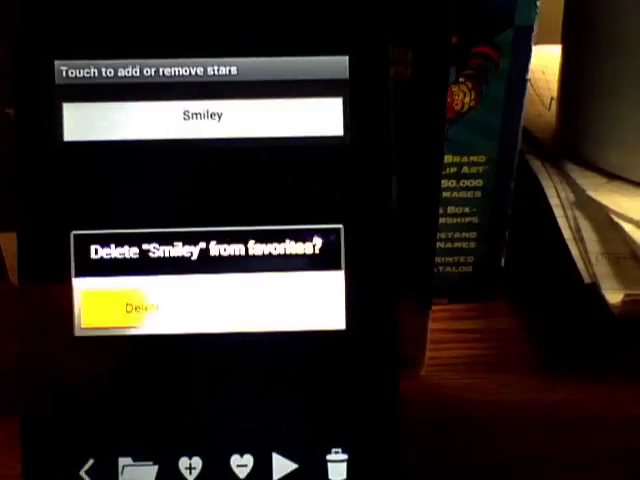